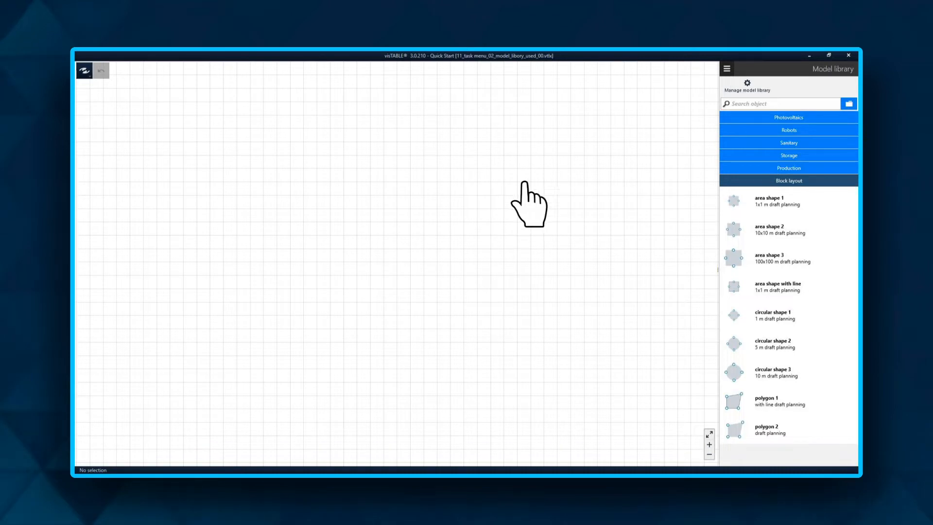
Place store OUT, store IN and packing, sawing, milling, lathing workplace blocks from the model library
left_click(727, 68)
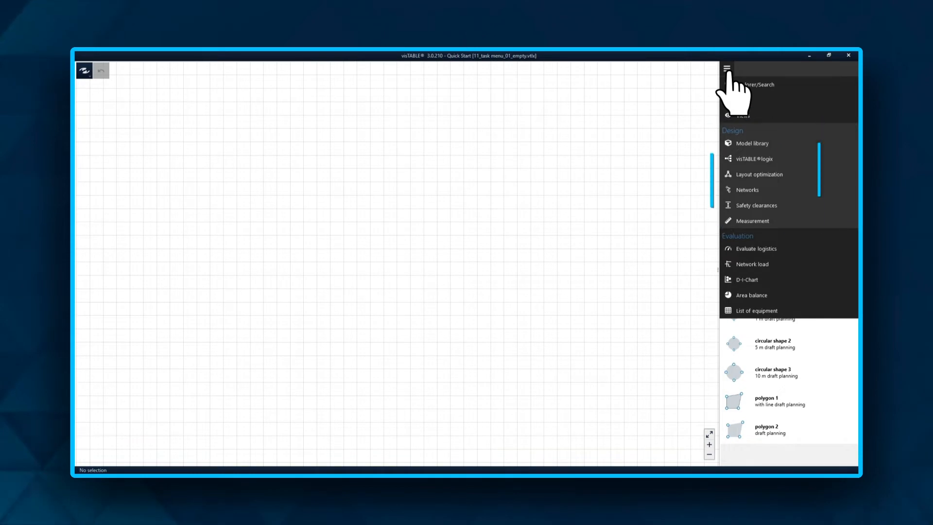
mouse_move(825, 163)
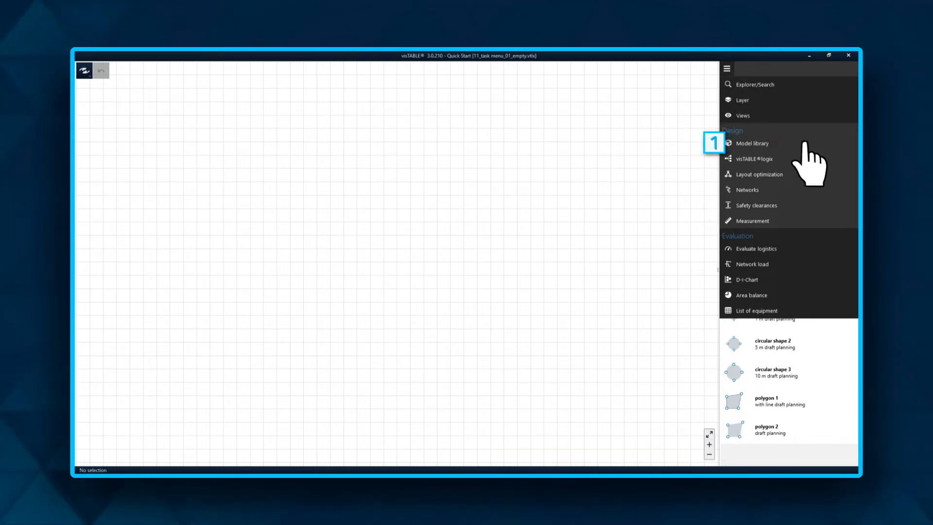
left_click(752, 143)
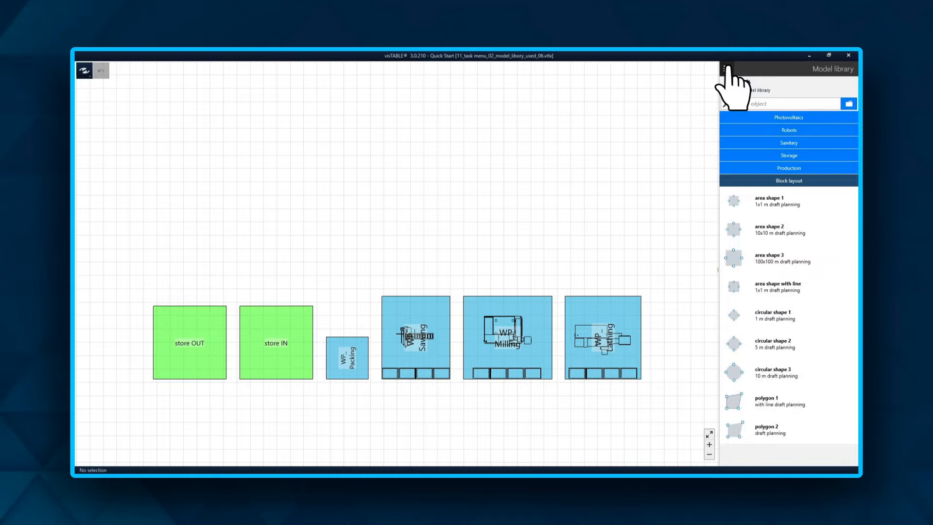
Build the shaft 01 process chain in visTABLE logix and evaluate logistics to show flow arrows
left_click(727, 68)
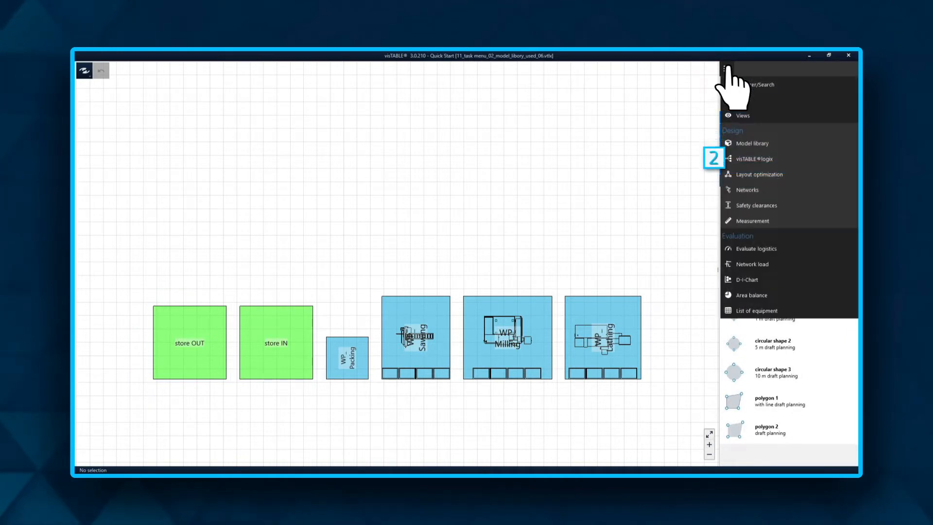
mouse_move(753, 125)
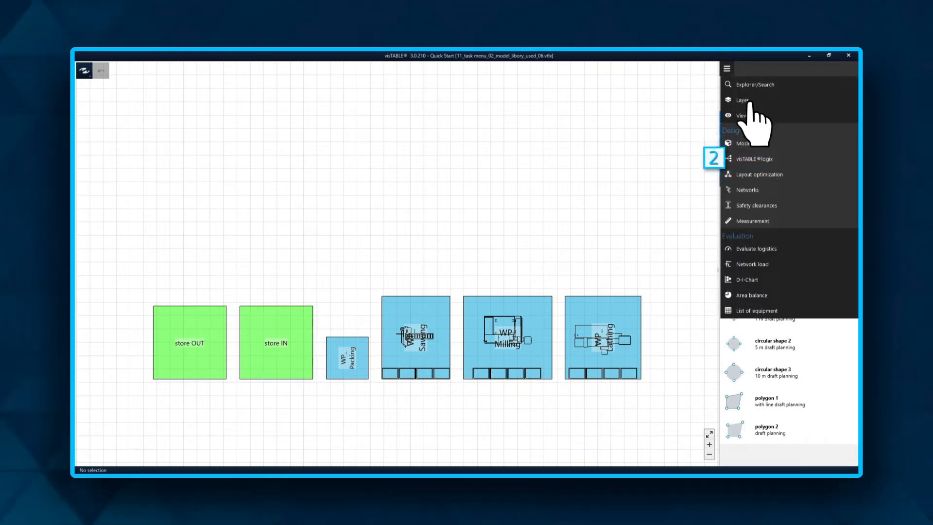
left_click(754, 159)
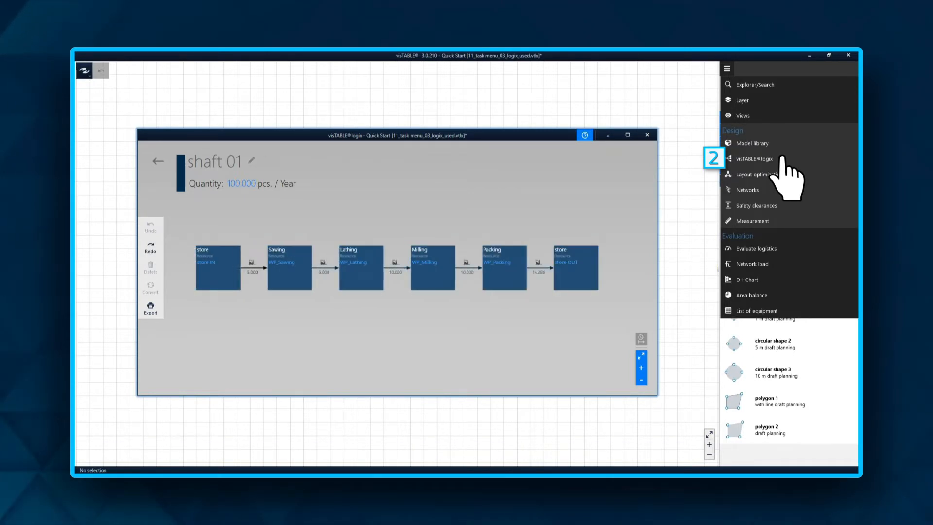
left_click(753, 247)
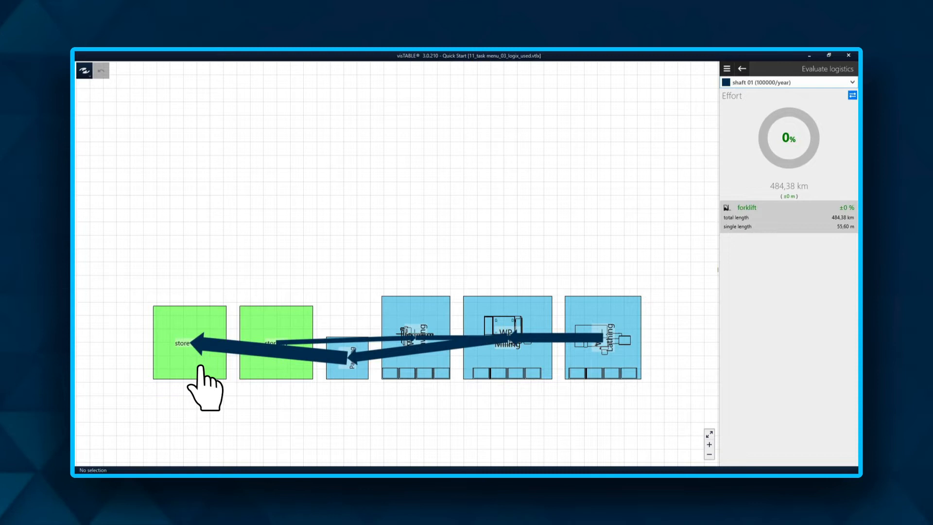
left_click(727, 68)
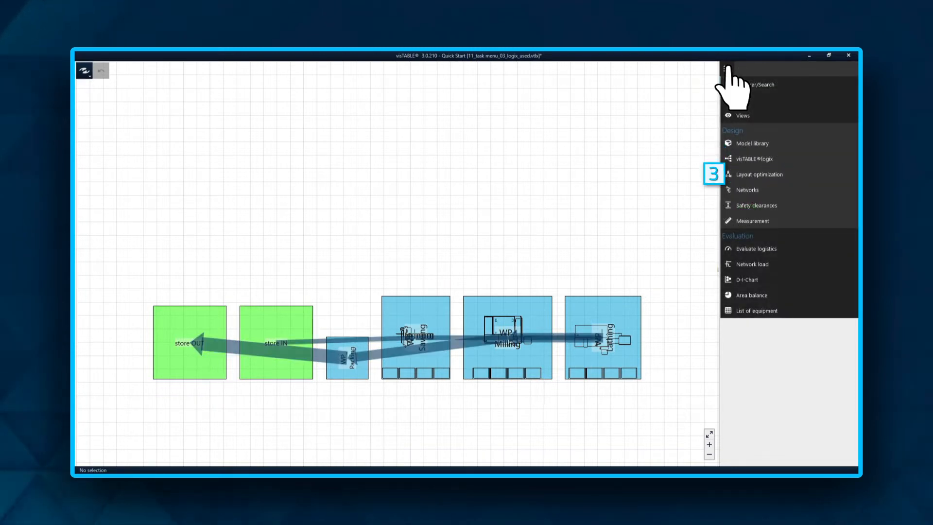
Run layout optimization to rearrange blocks into two rows ranked by transport effort
left_click(759, 174)
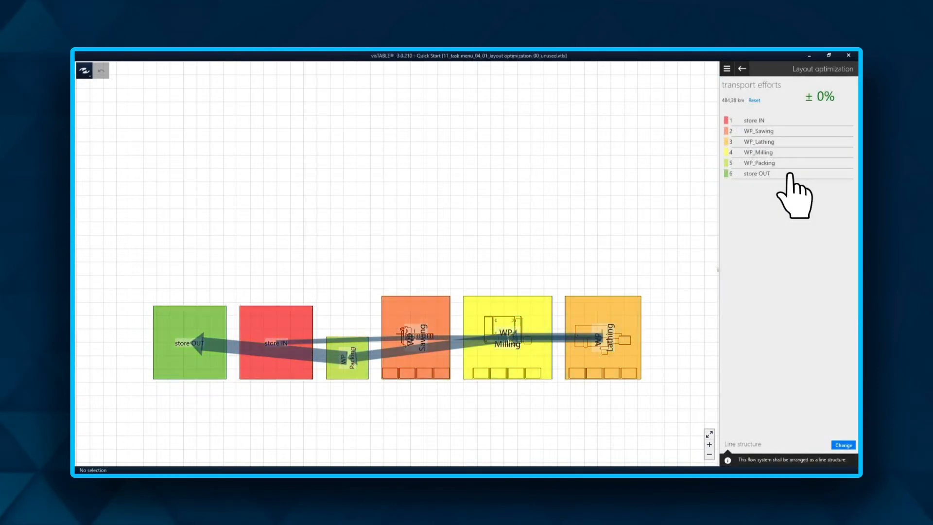
left_click(842, 444)
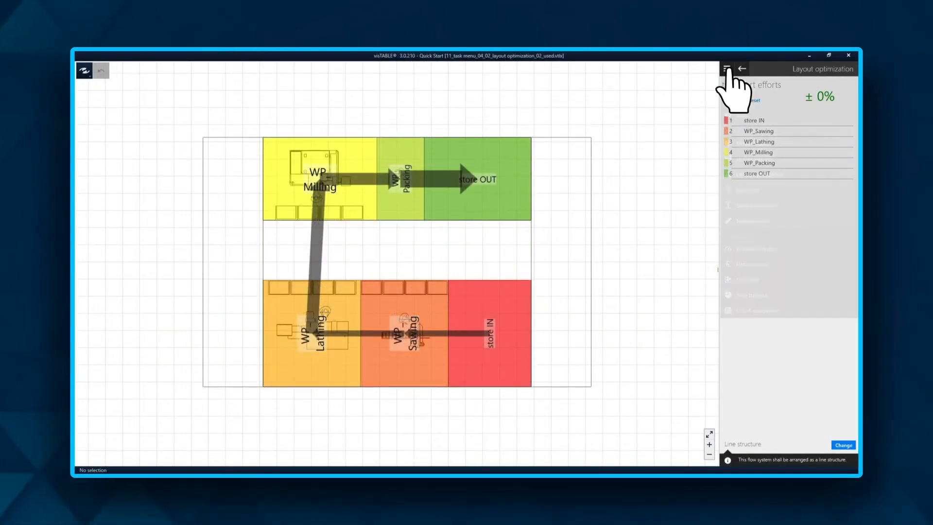
left_click(727, 68)
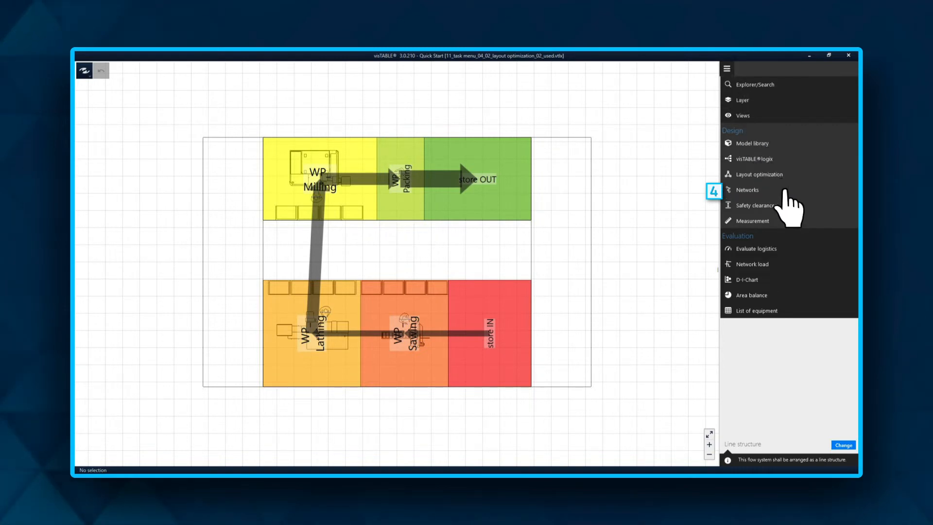
Draw transport routes and crossings around and between the two block rows via Networks
left_click(747, 190)
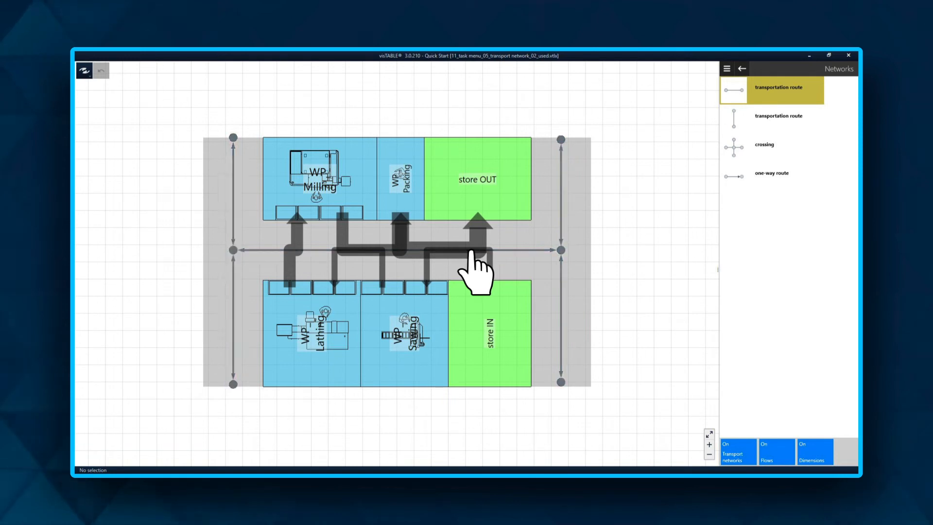
left_click(727, 69)
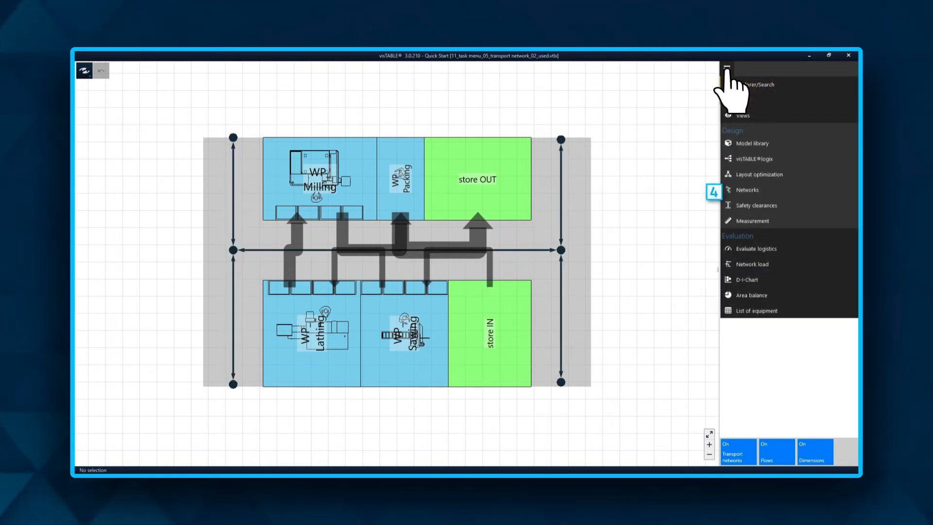
mouse_move(791, 221)
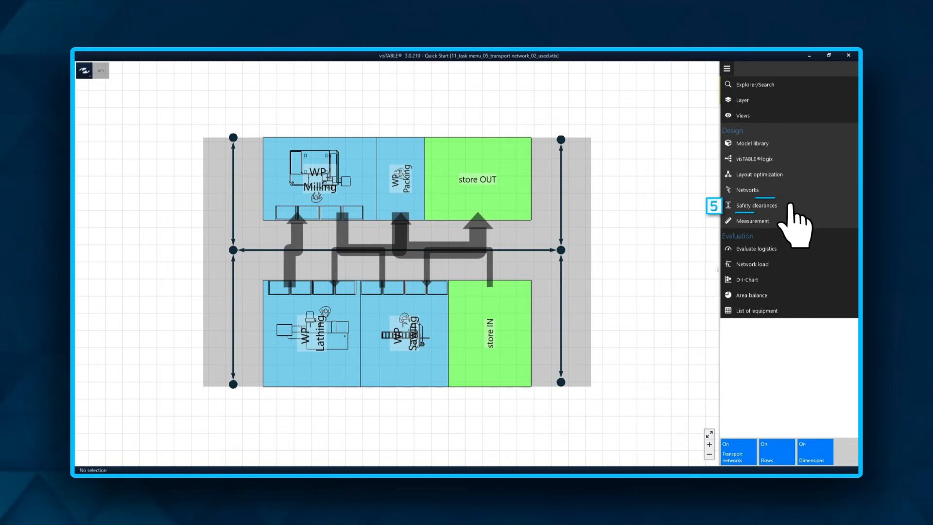
Refresh the safety clearance check, confirming no problems are reported
left_click(757, 205)
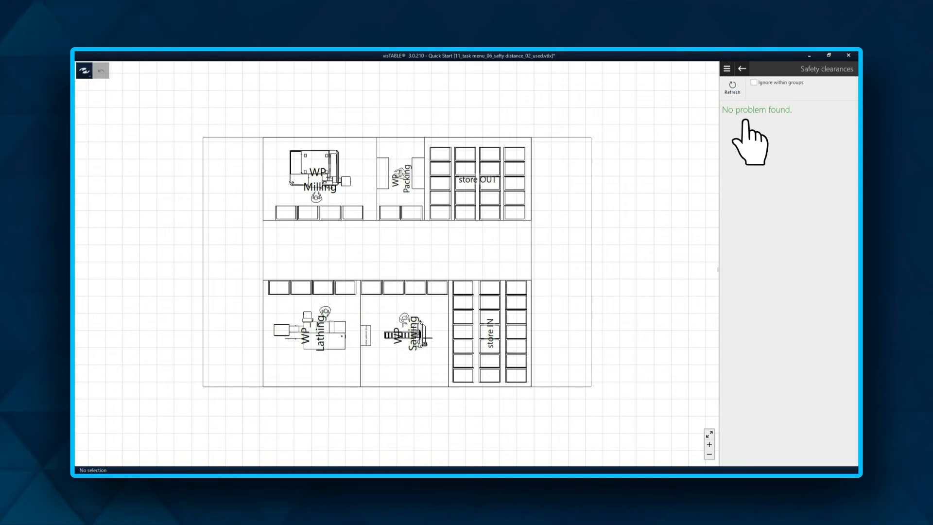
left_click(728, 68)
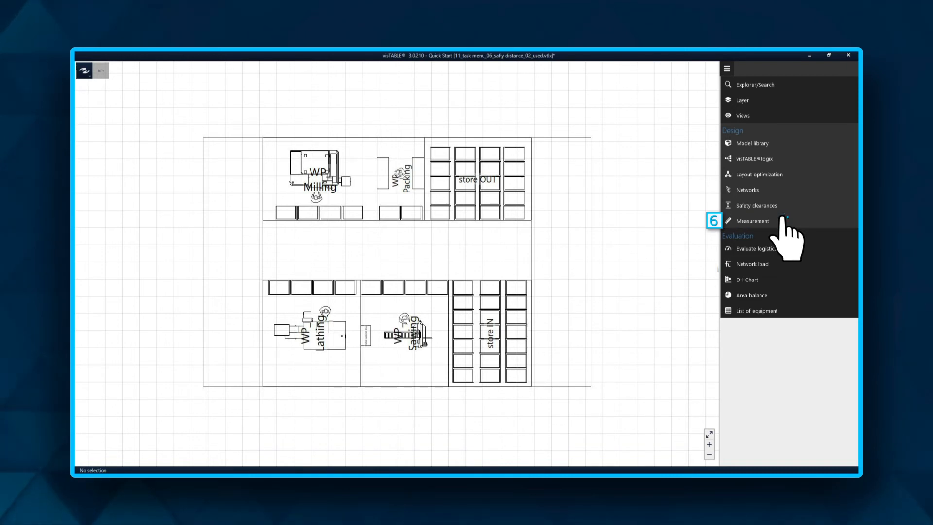
Dimension the layout at 15,62 m by 14,53 m, then reopen the shaft 01 process chain
left_click(752, 220)
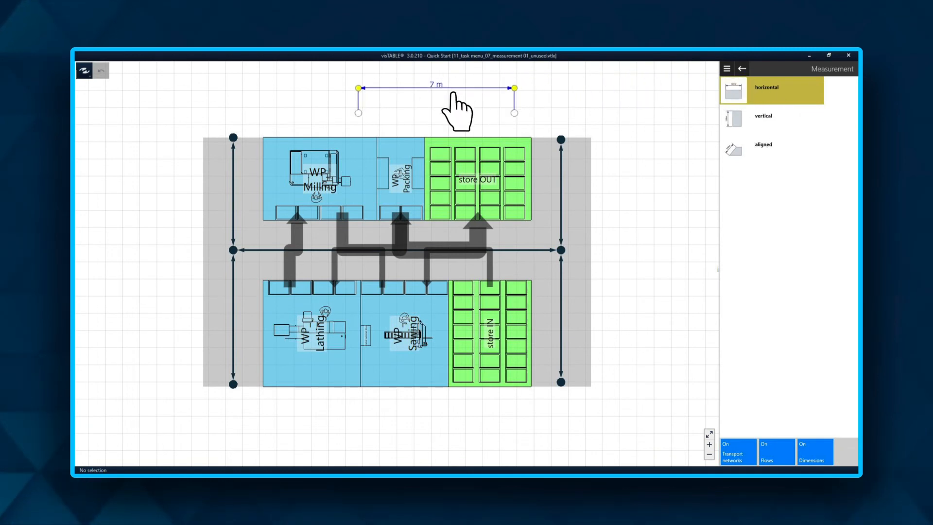
left_click(727, 68)
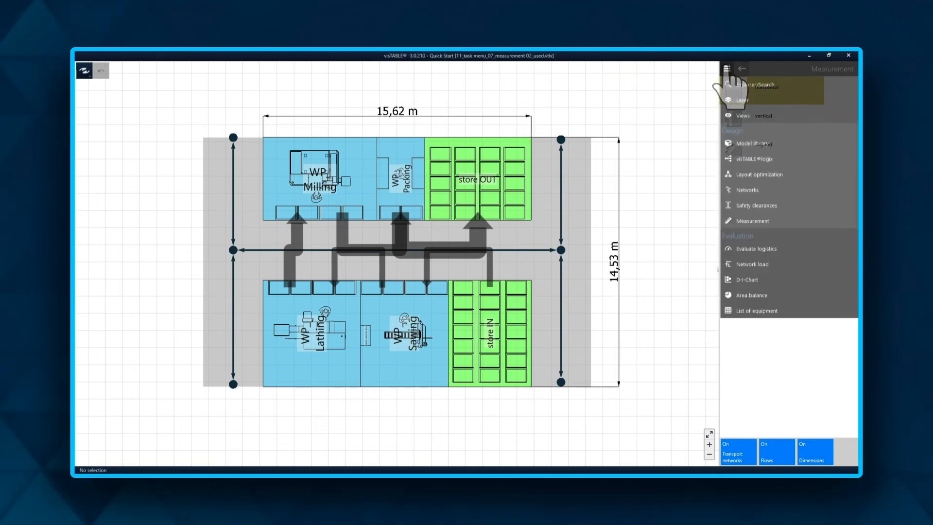
left_click(754, 158)
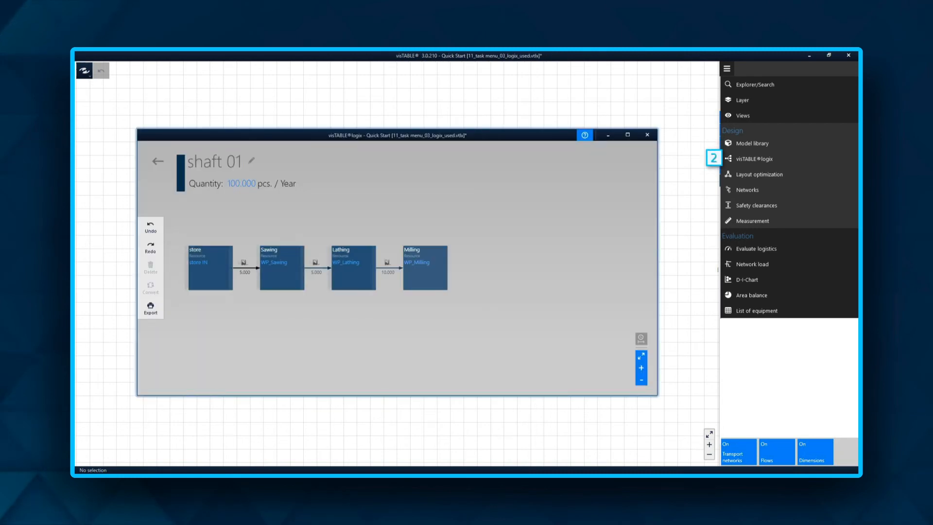